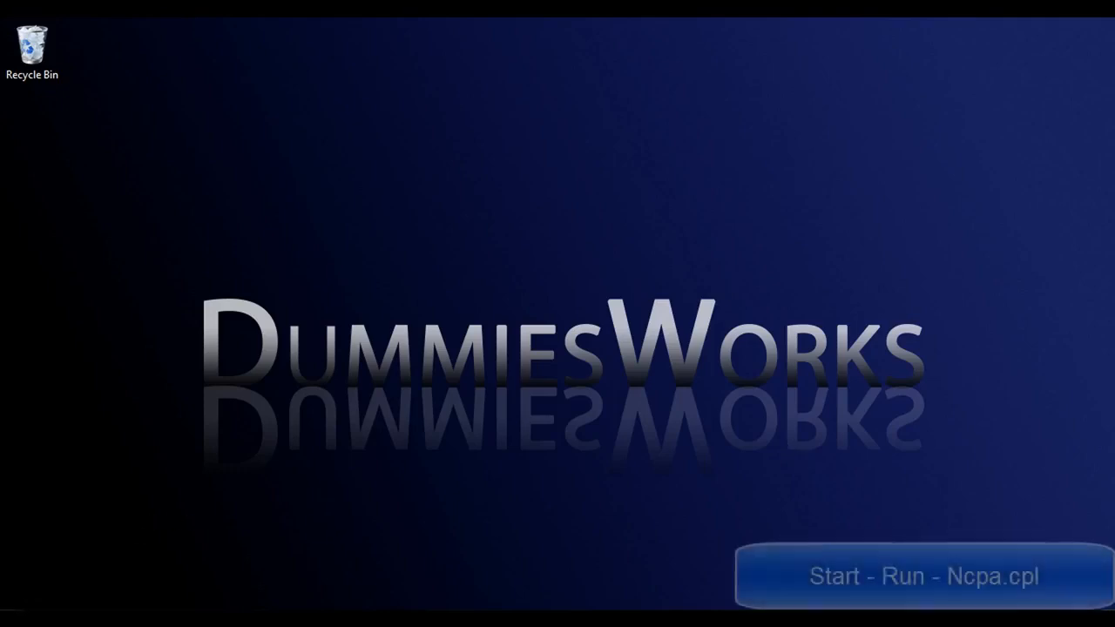
Step: Launch Network Connections by running ncpa.cpl from the Start menu Run dialog
{"action": "left_click", "coordinate": [13, 619]}
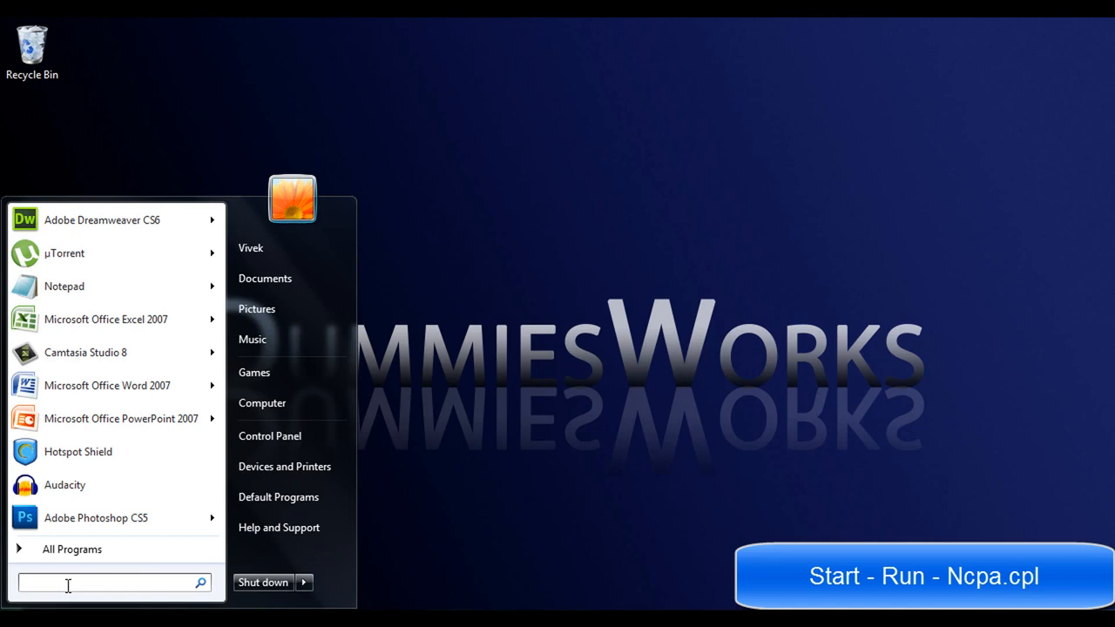
{"action": "type", "text": "run"}
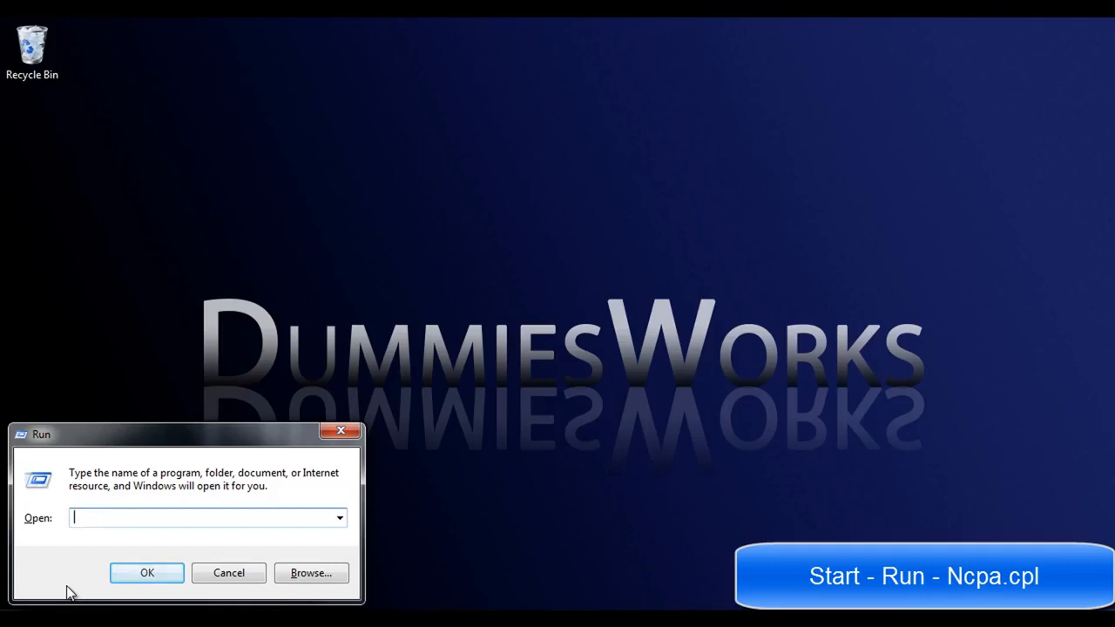
{"action": "type", "text": "ncpa"}
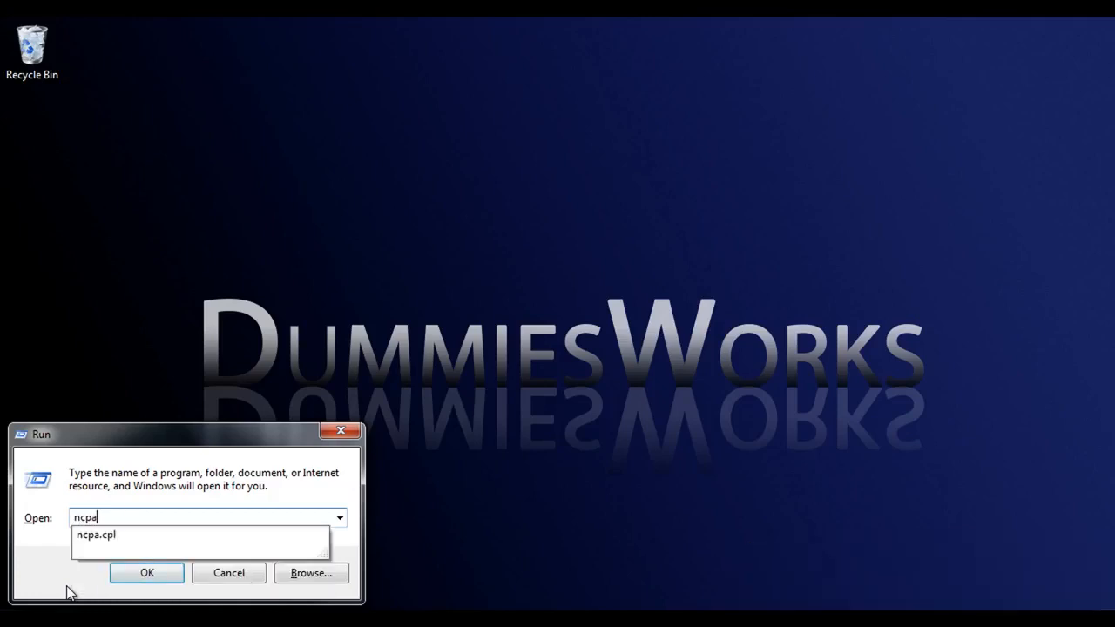
{"action": "left_click", "coordinate": [146, 573]}
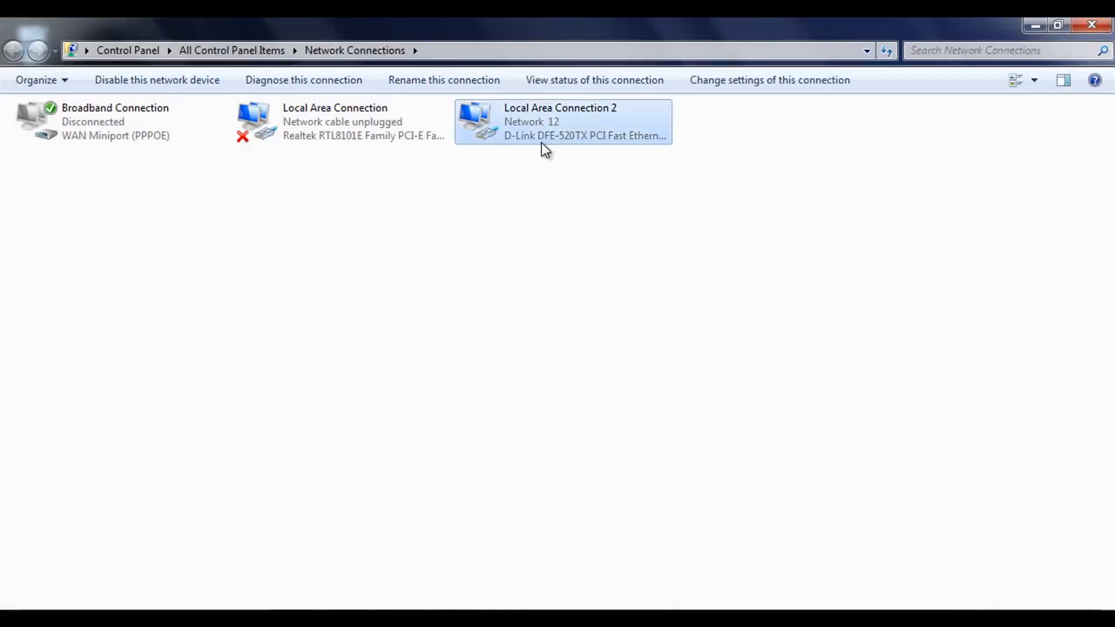
Step: Reach the Internet Protocol Version 4 (TCP/IPv4) properties of Local Area Connection 2
{"action": "right_click", "coordinate": [544, 122]}
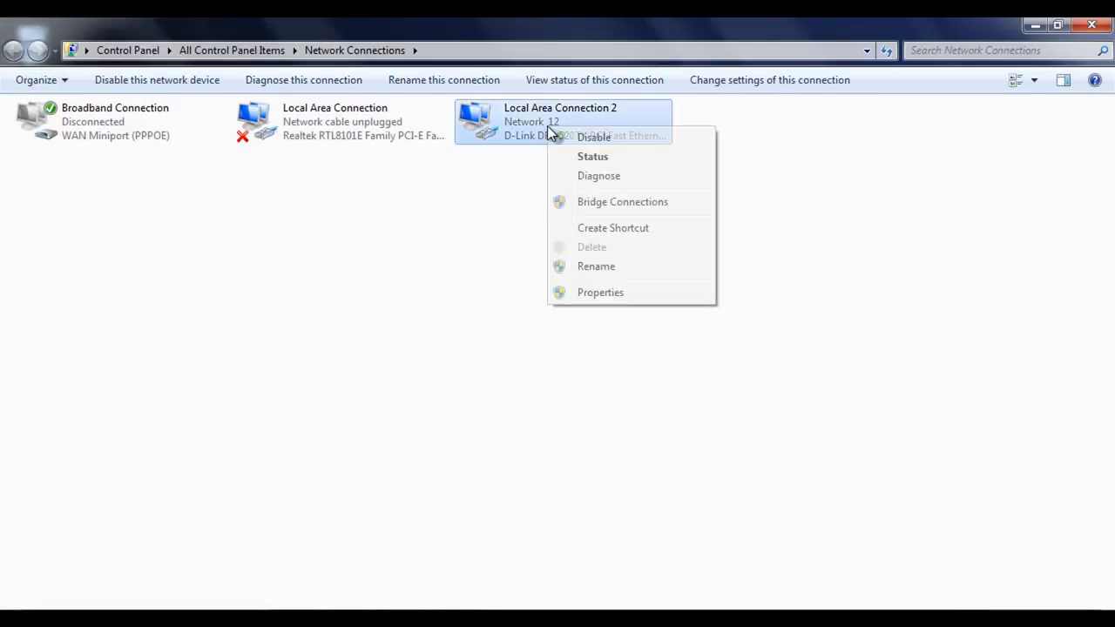
{"action": "mouse_move", "coordinate": [614, 308]}
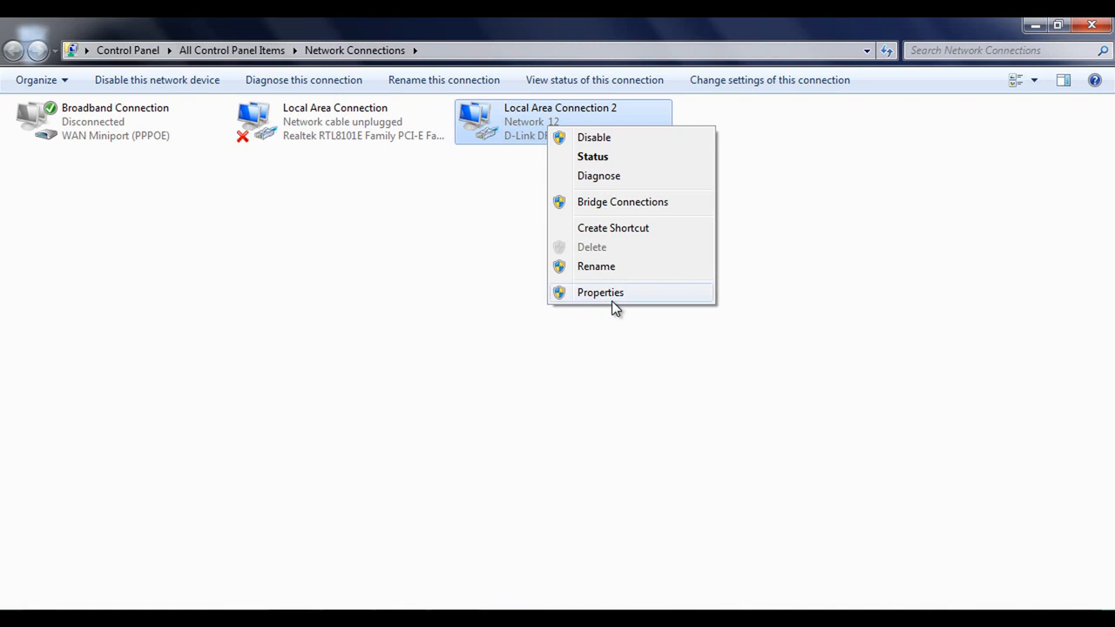
{"action": "left_click", "coordinate": [600, 292]}
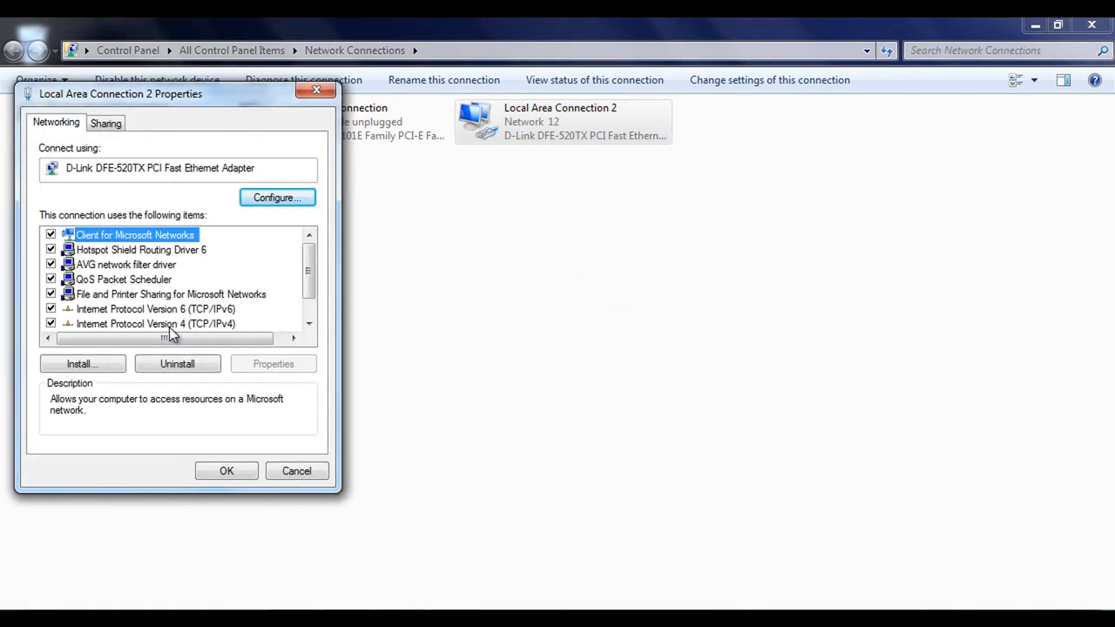
{"action": "left_click", "coordinate": [156, 323]}
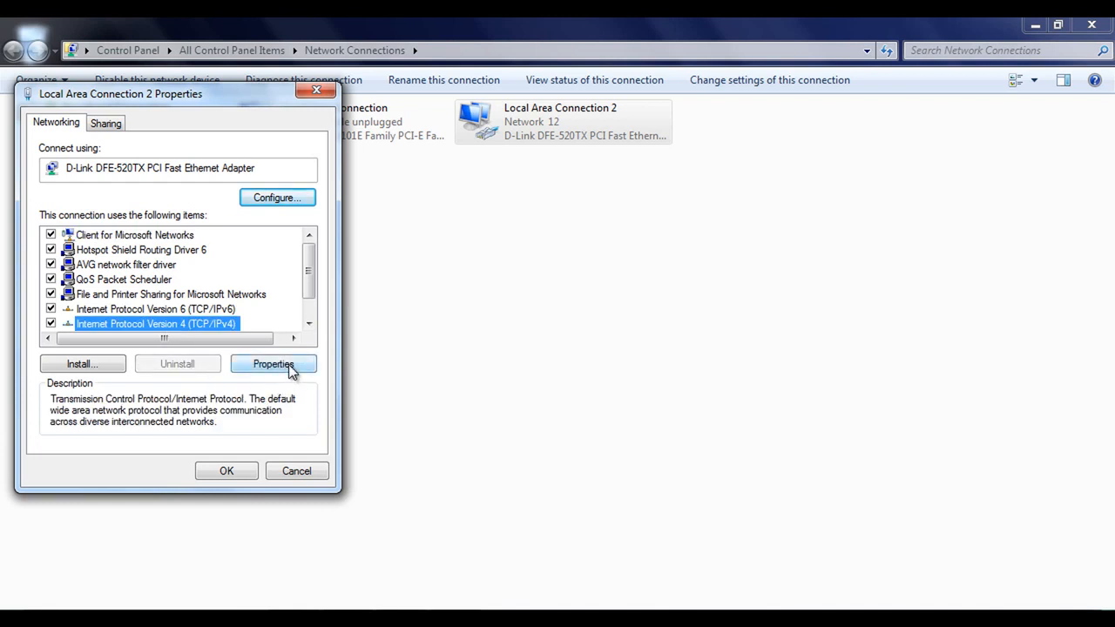
{"action": "left_click", "coordinate": [274, 364]}
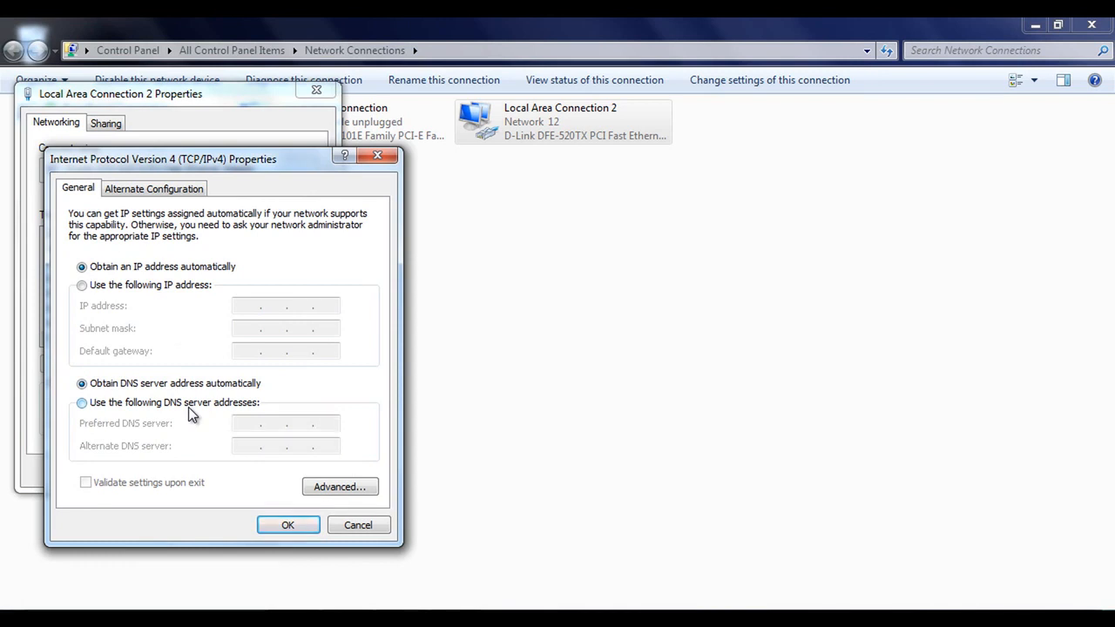
Step: Use manual DNS servers: preferred 208.67.222.123 and alternate 208.67.220.123
{"action": "left_click", "coordinate": [82, 402]}
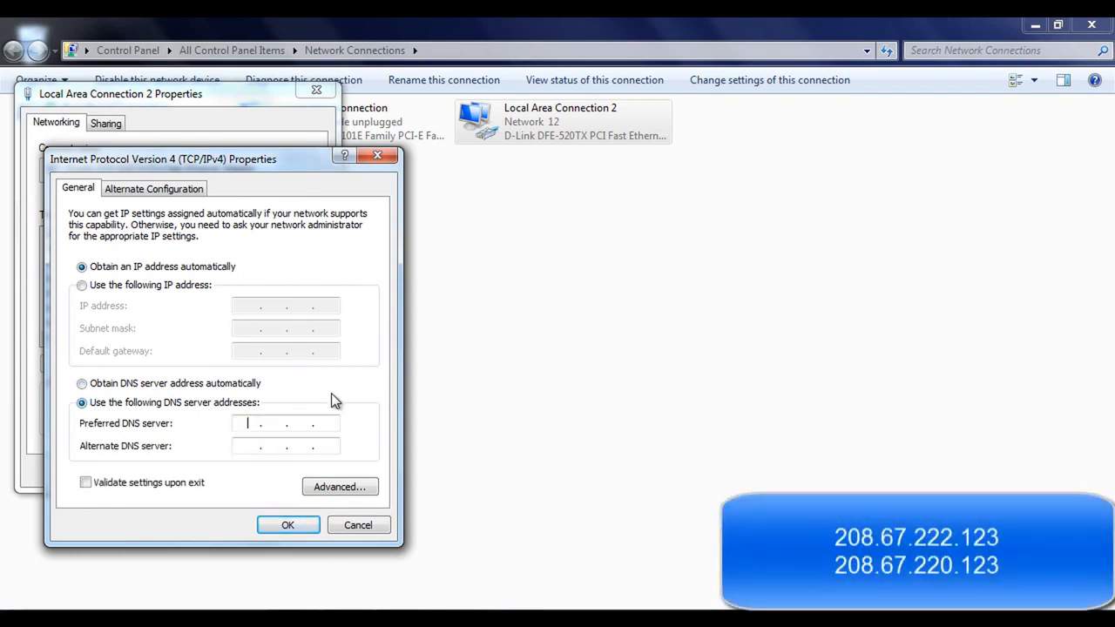
{"action": "type", "text": "208 . . ."}
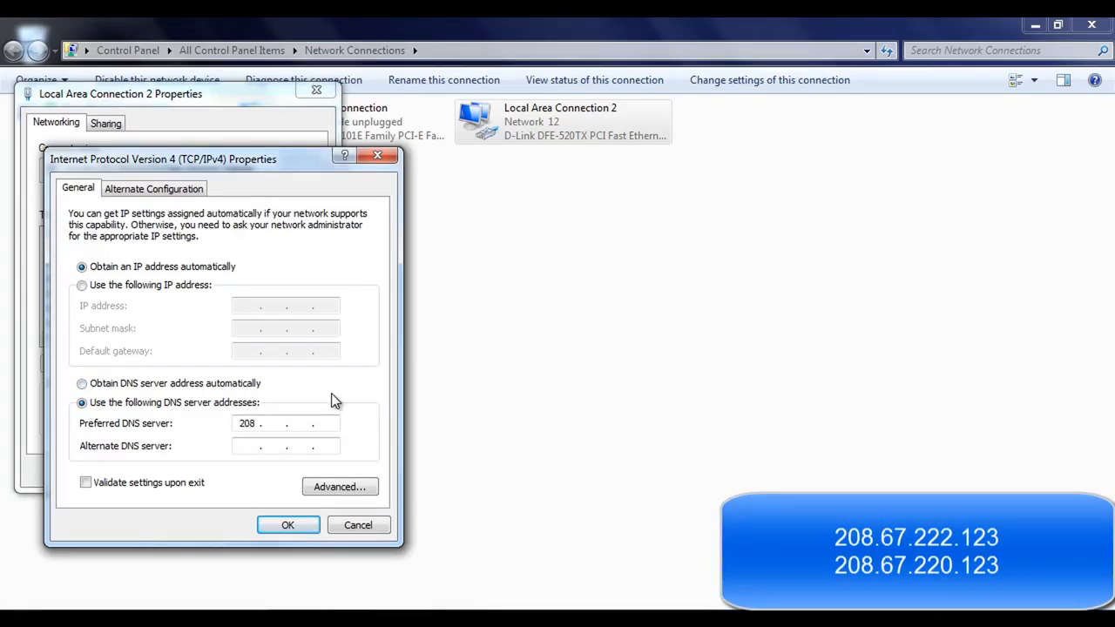
{"action": "type", "text": "67"}
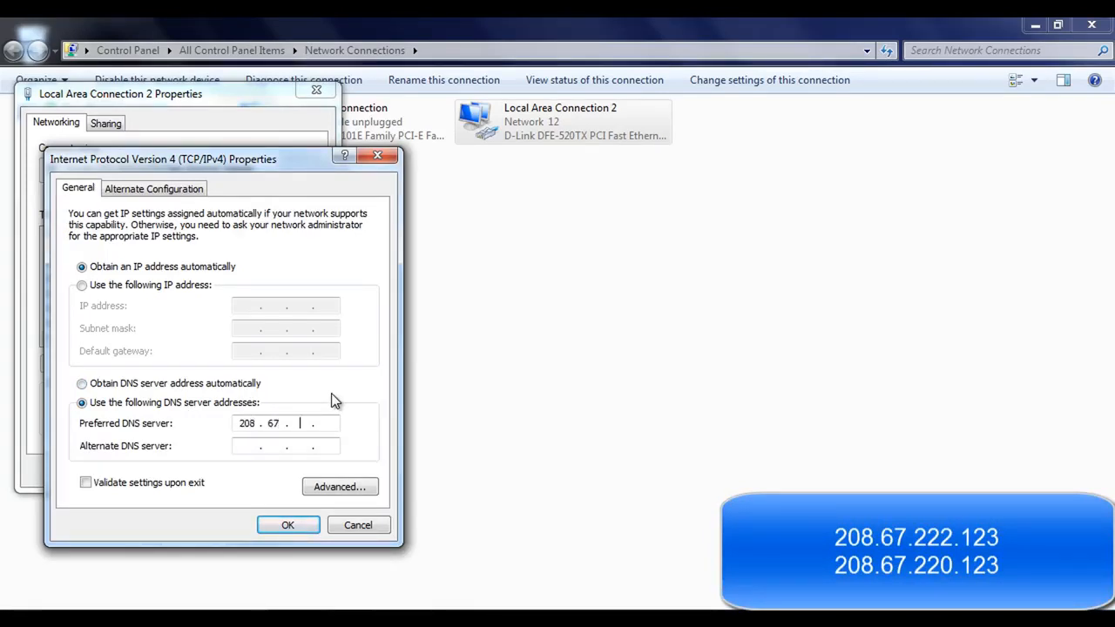
{"action": "type", "text": "222"}
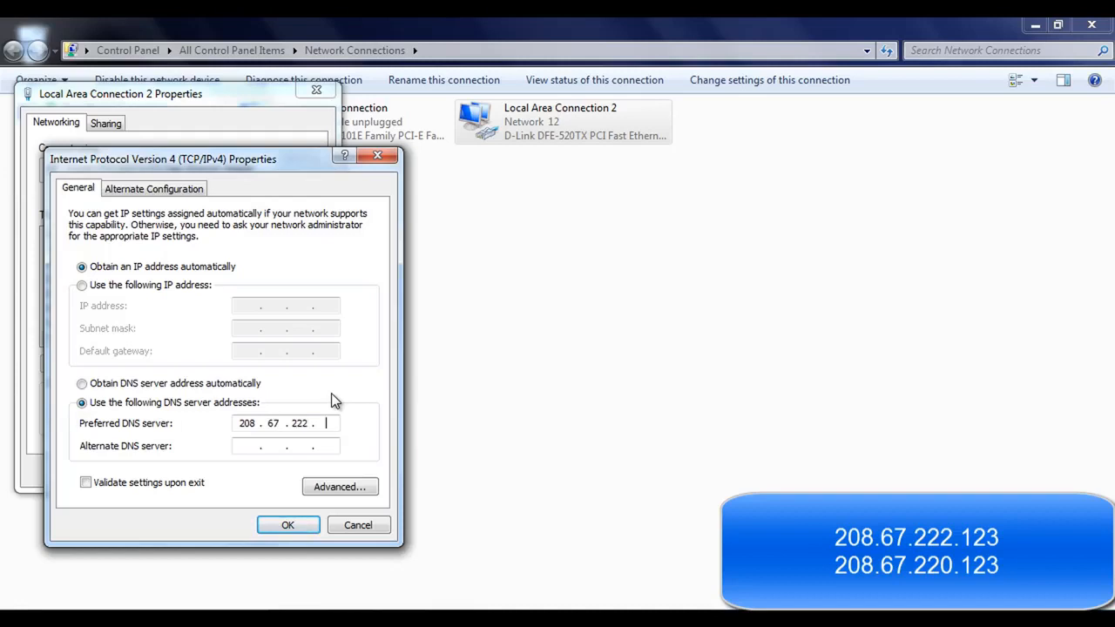
{"action": "type", "text": "1"}
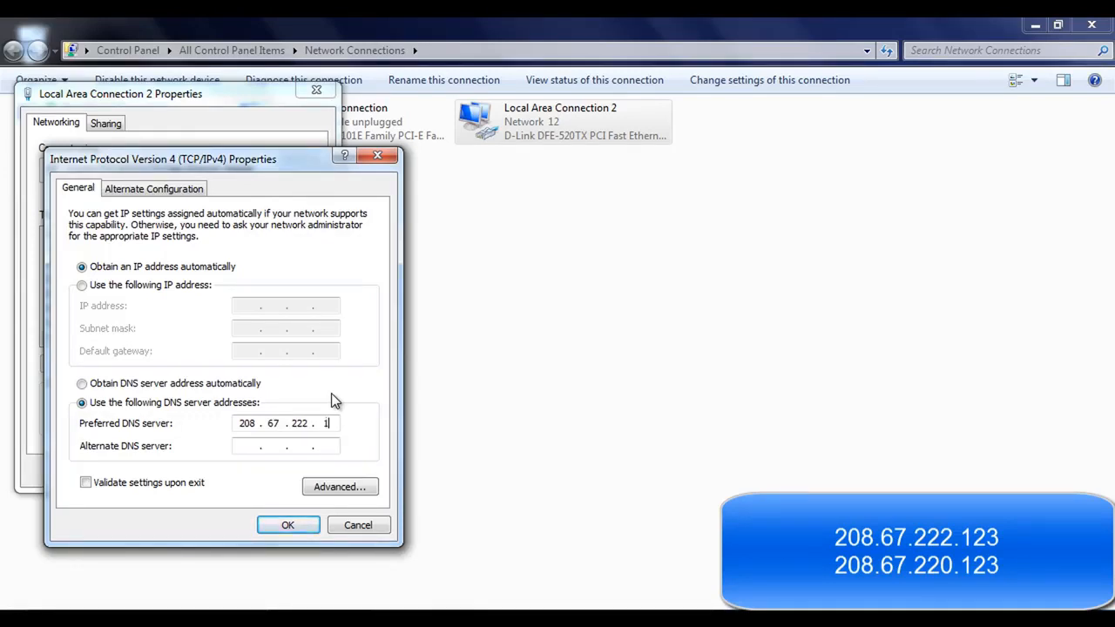
{"action": "type", "text": "23"}
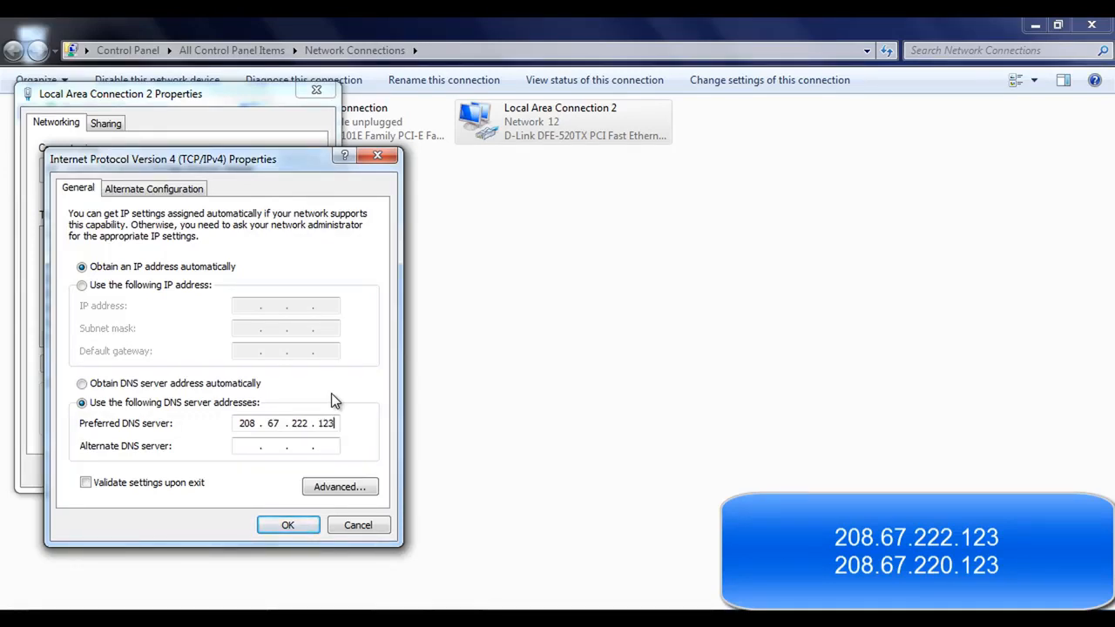
{"action": "mouse_move", "coordinate": [268, 473]}
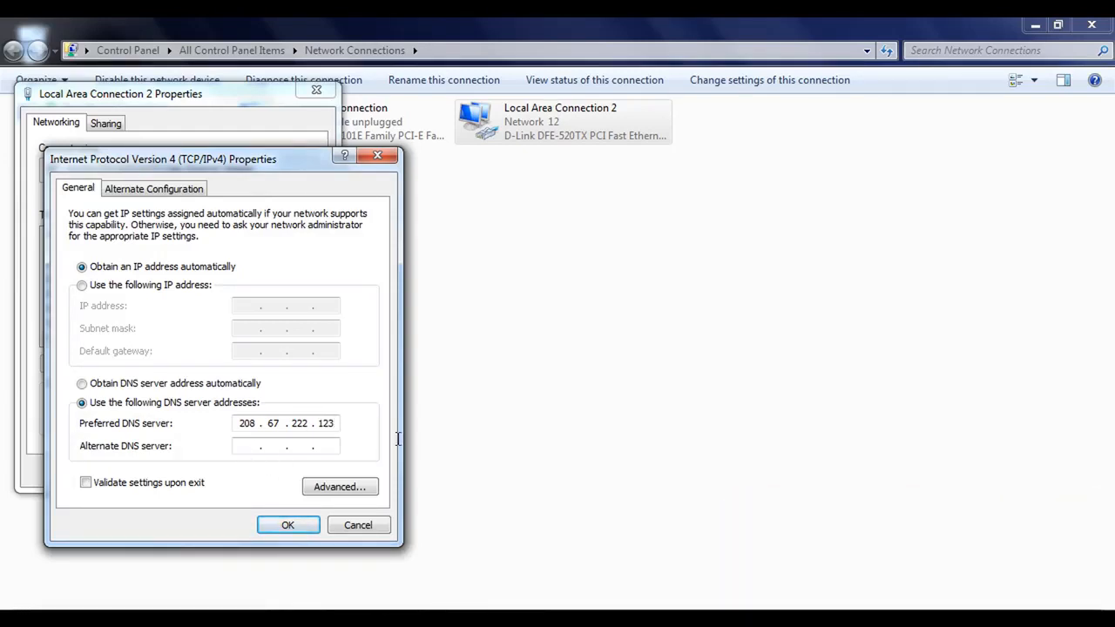
{"action": "type", "text": "208 . . ."}
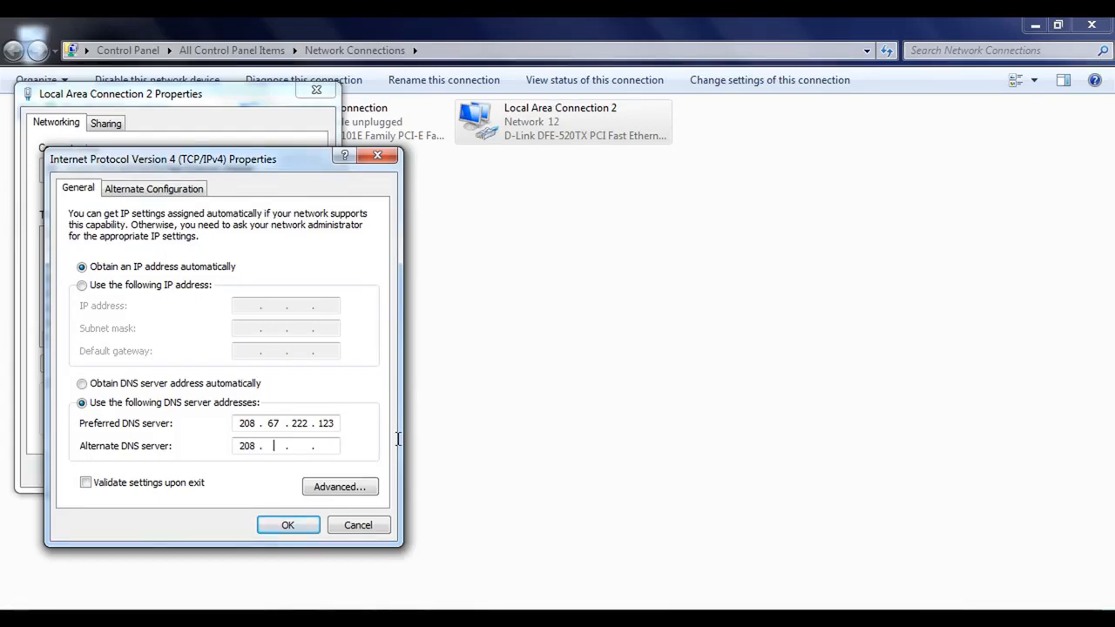
{"action": "type", "text": "67"}
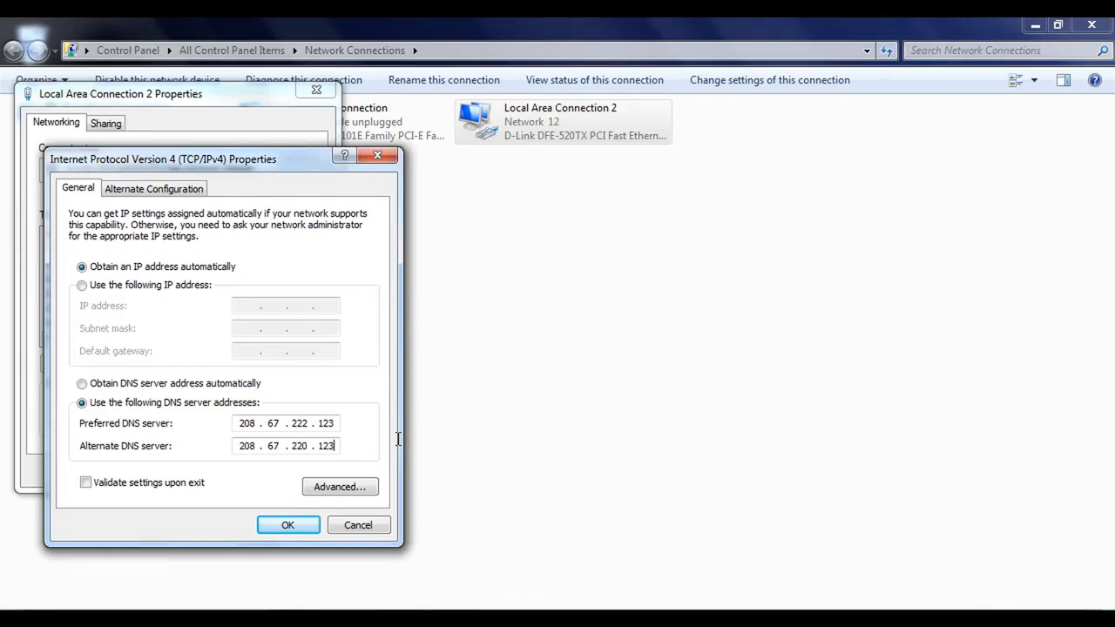
Step: Confirm the DNS changes and close both property dialogs back to the connections list
{"action": "left_click", "coordinate": [287, 524]}
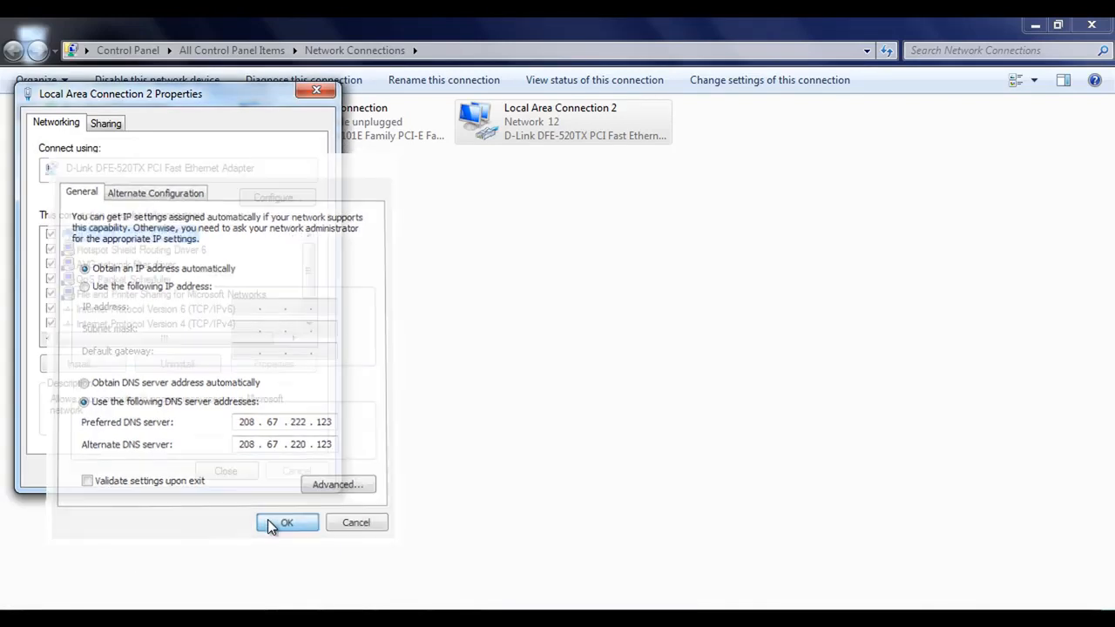
{"action": "left_click", "coordinate": [287, 522]}
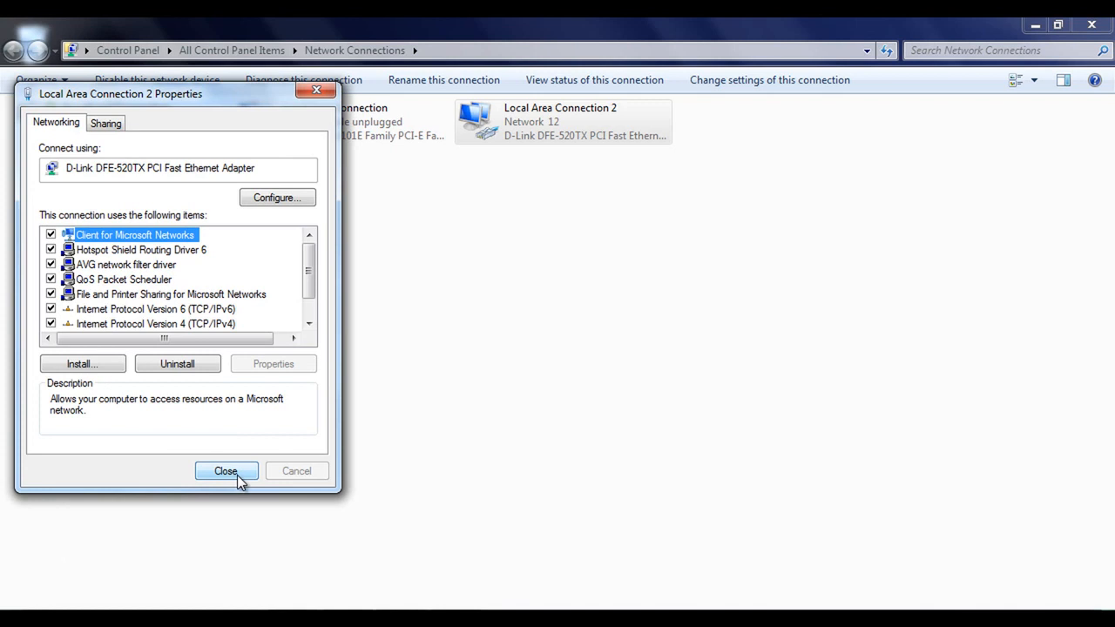
{"action": "left_click", "coordinate": [226, 471]}
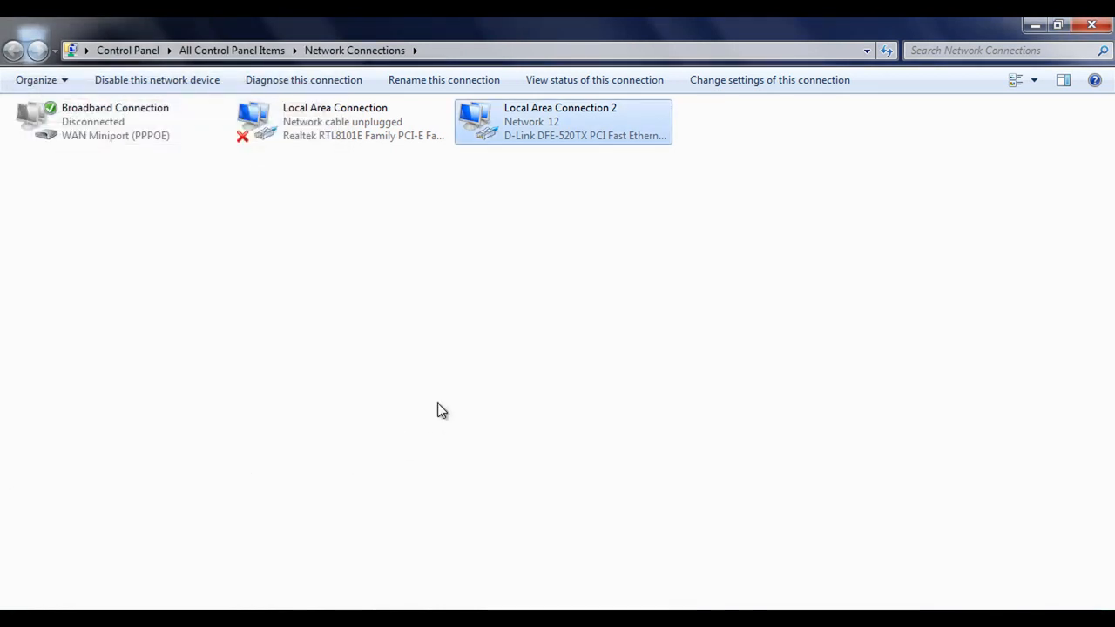